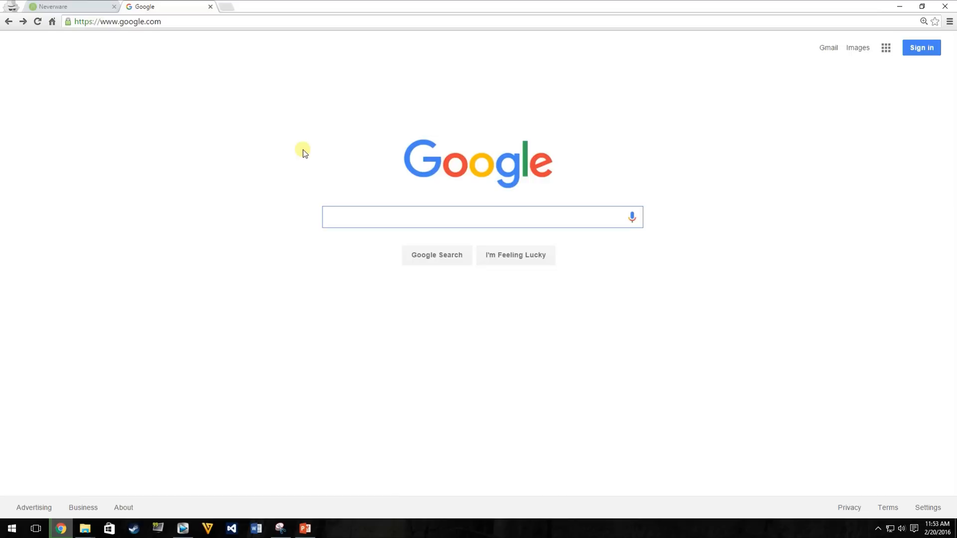
mouse_move(335, 156)
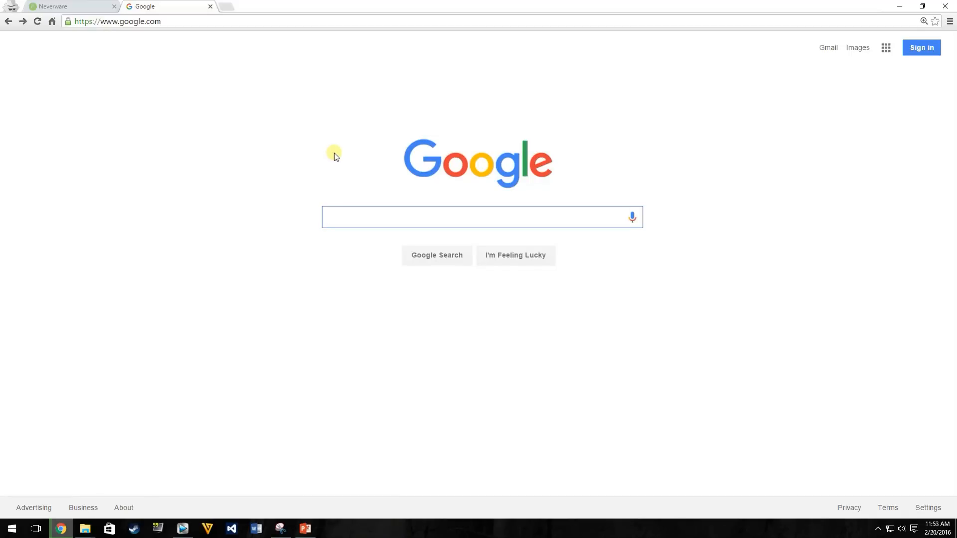
Search Google for 'chrome web store' and land on the Chrome Web Store Apps result
click(352, 216)
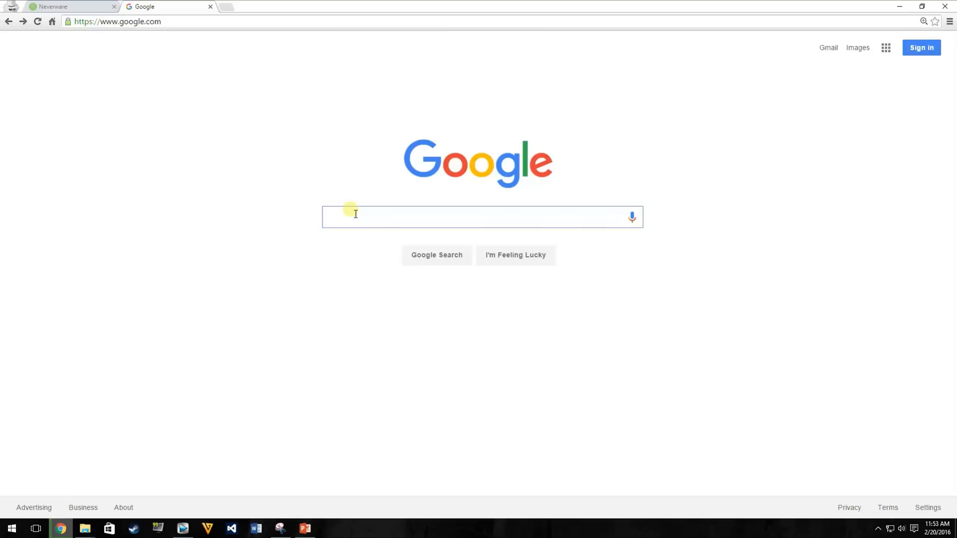
text(chrome web store)
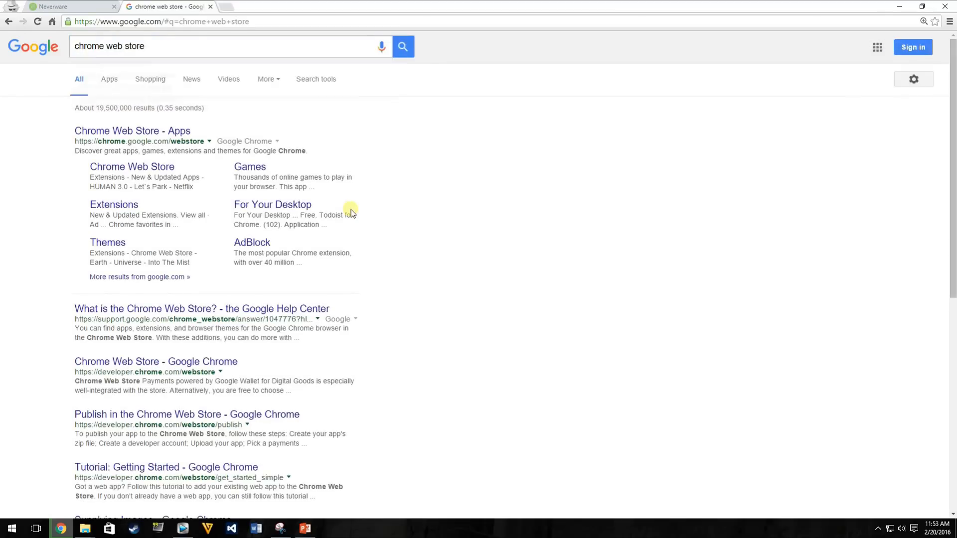
mouse_move(147, 133)
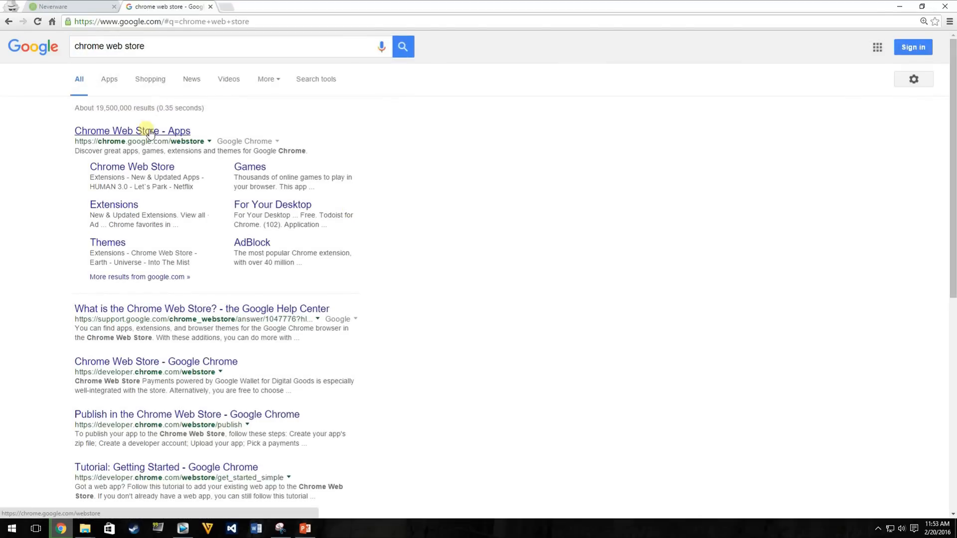
click(132, 131)
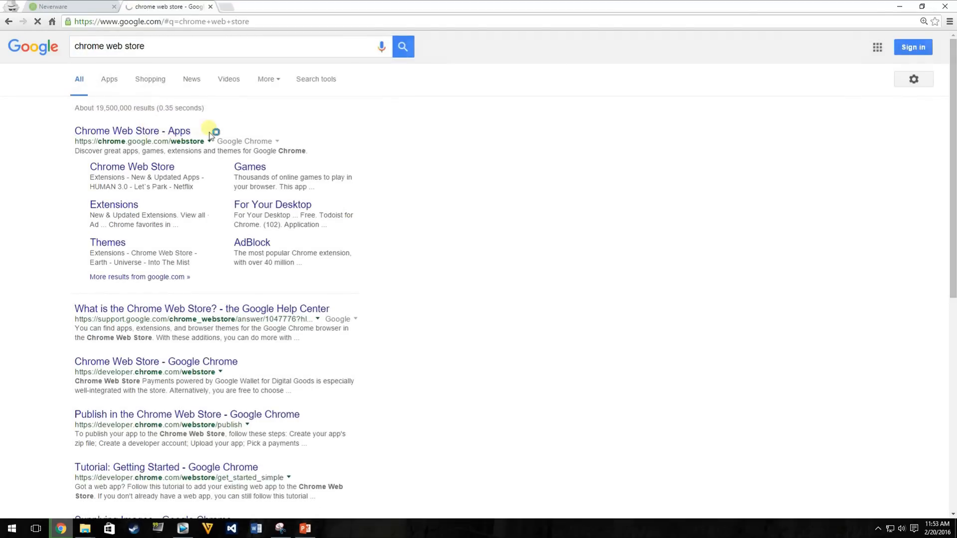
click(131, 130)
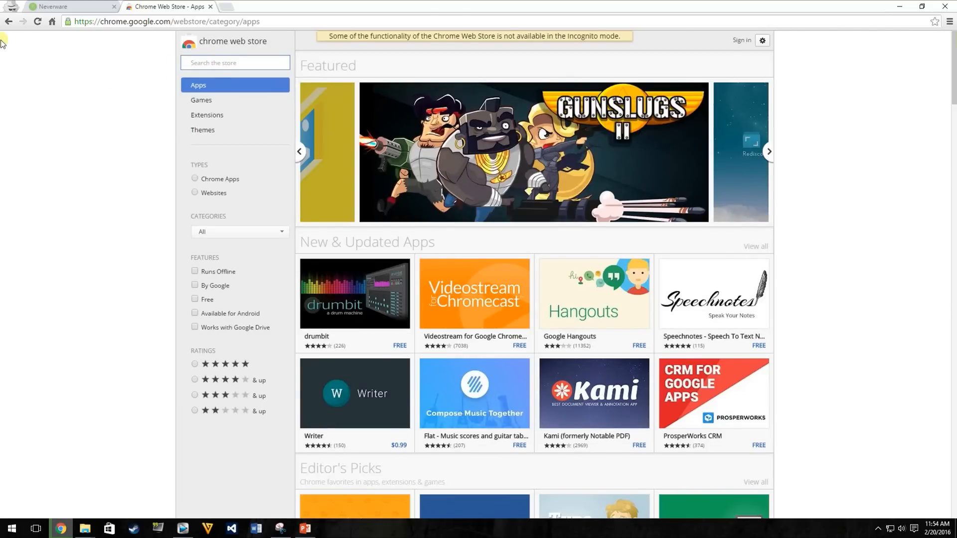
Search the store for 'recovery' so Chromebook Recovery Utility tops the results
text(recovery)
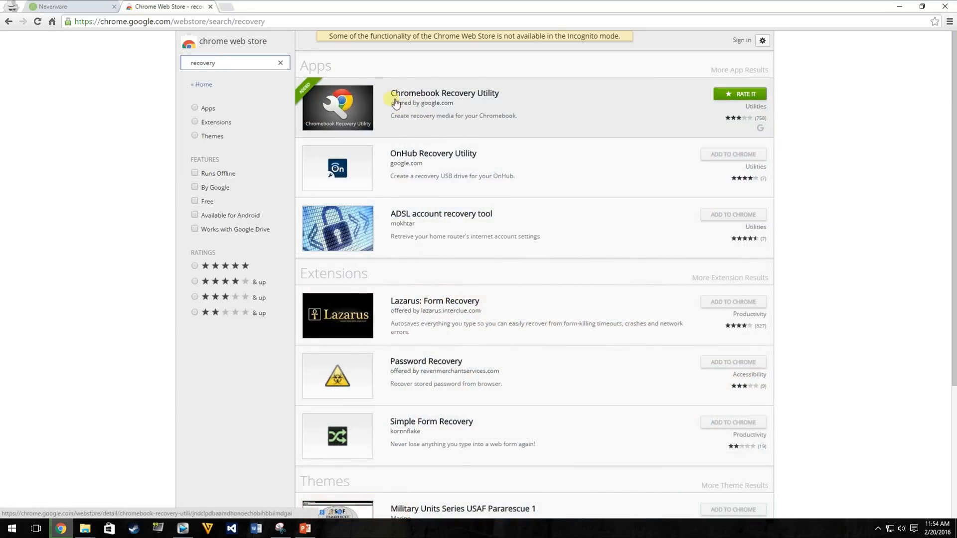
mouse_move(418, 98)
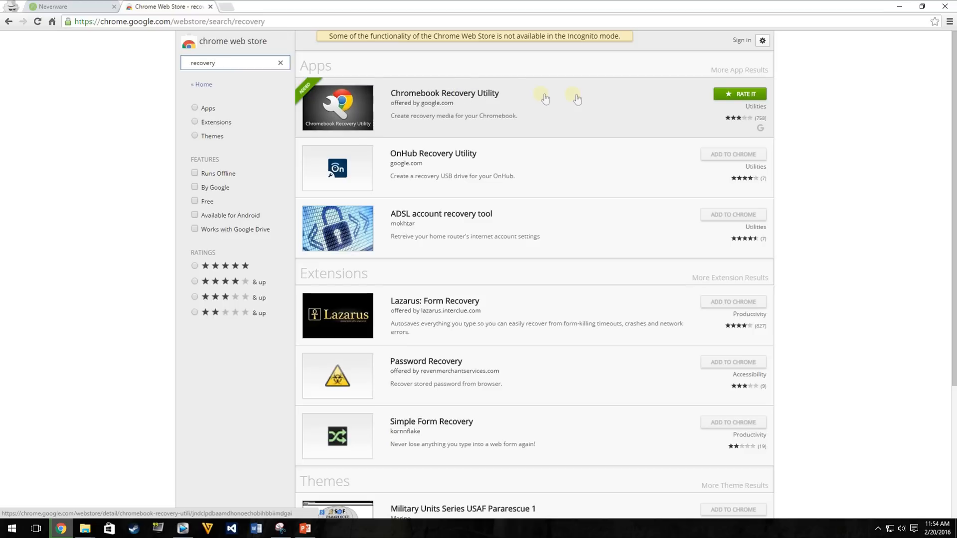
mouse_move(743, 158)
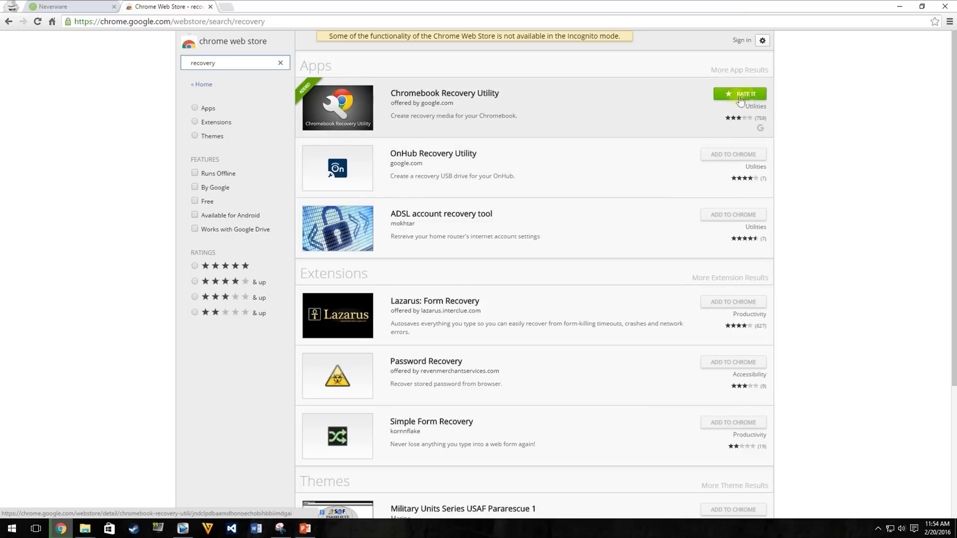
mouse_move(508, 105)
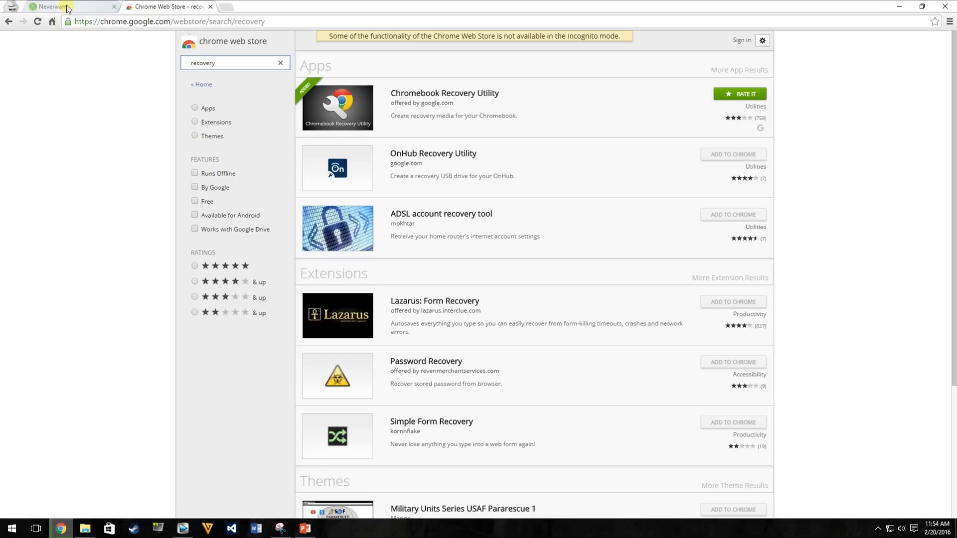
mouse_move(66, 10)
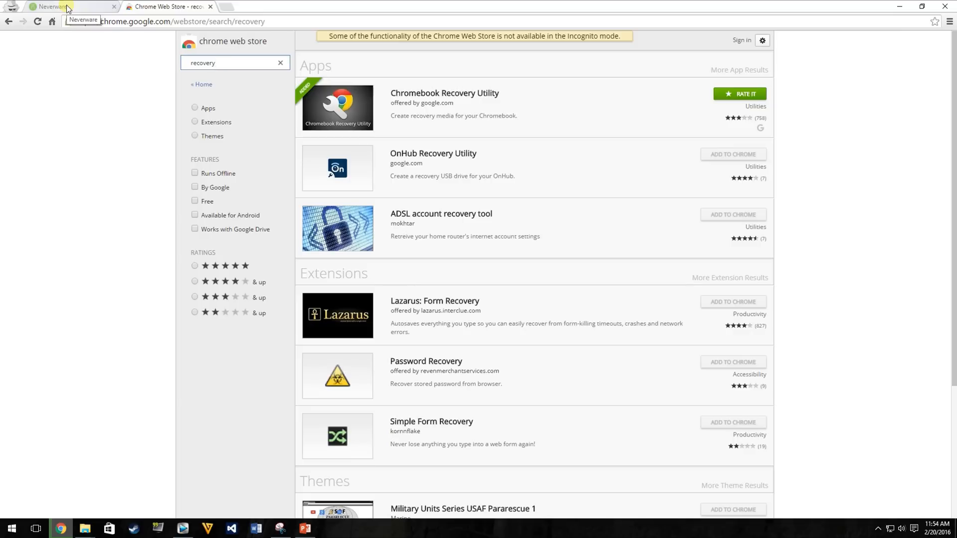
Switch back to the Neverware homepage tab showing the CloudReady introduction
click(55, 8)
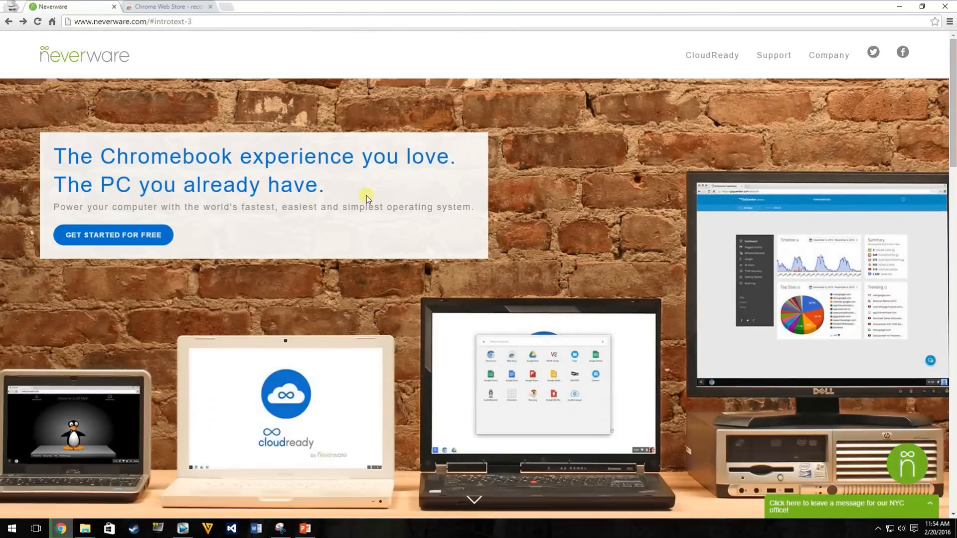
mouse_move(597, 189)
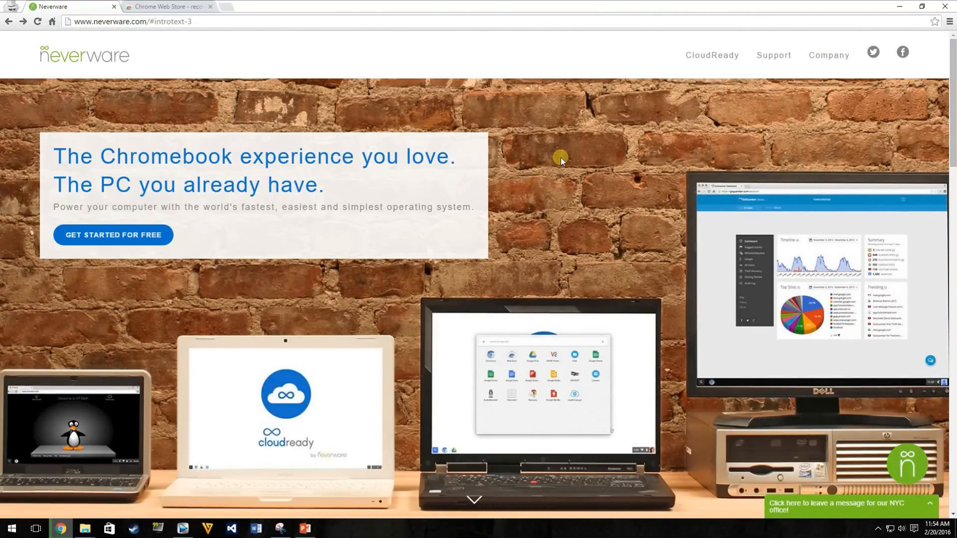
mouse_move(719, 59)
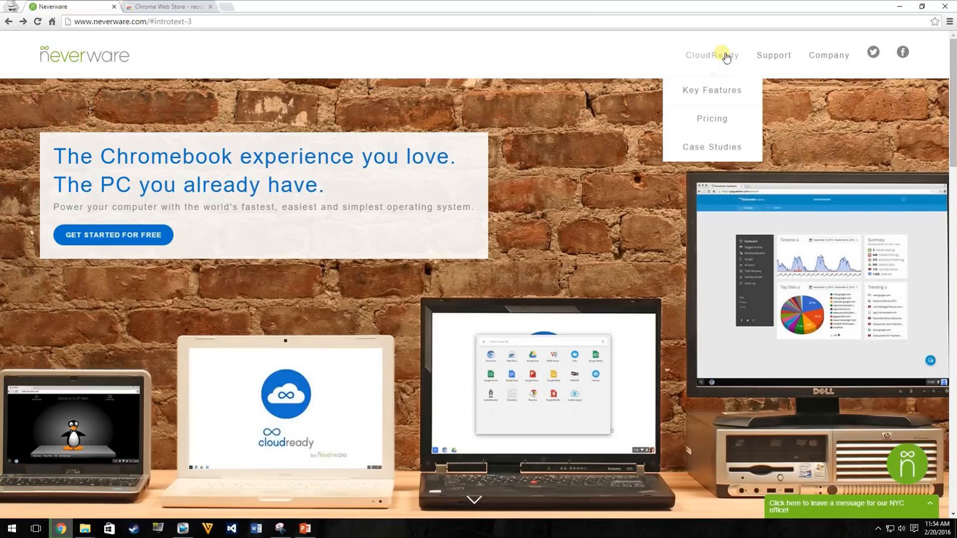
mouse_move(719, 119)
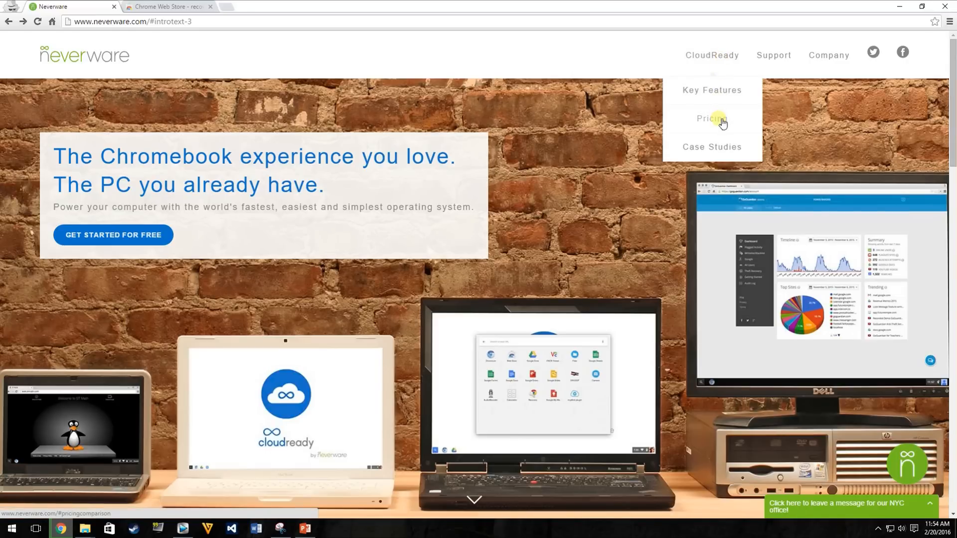
Jump to CloudReady Pricing & Features: free Home, $59 Educators, coming-soon Enterprise
click(711, 118)
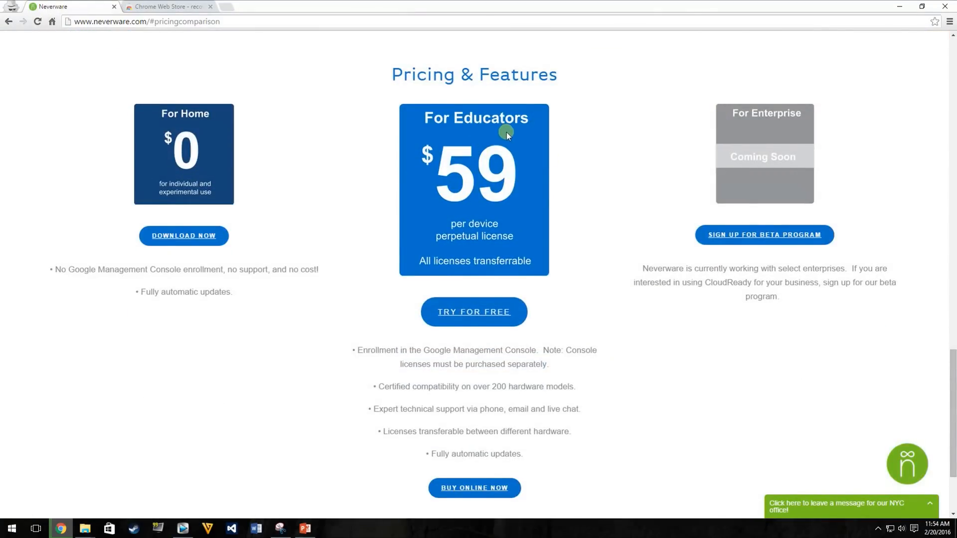
mouse_move(477, 101)
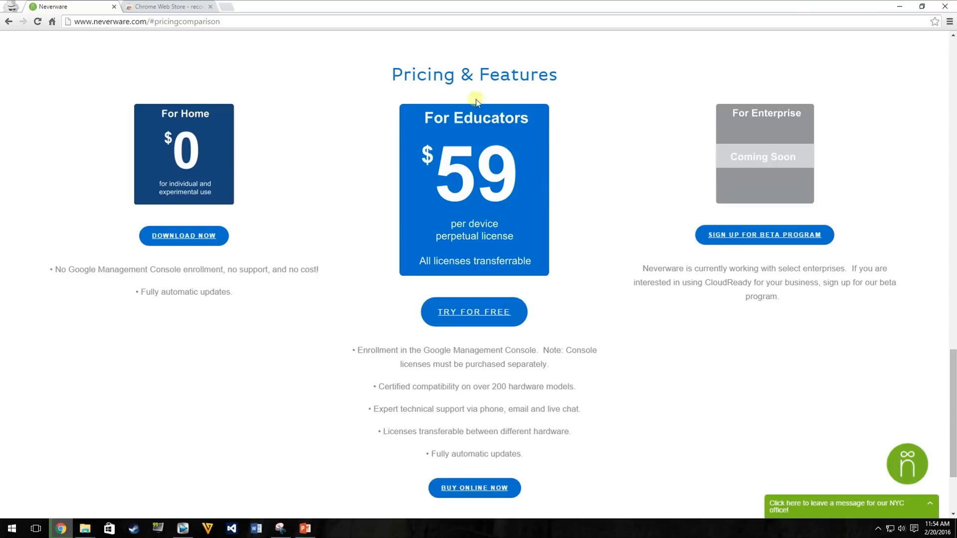
mouse_move(499, 103)
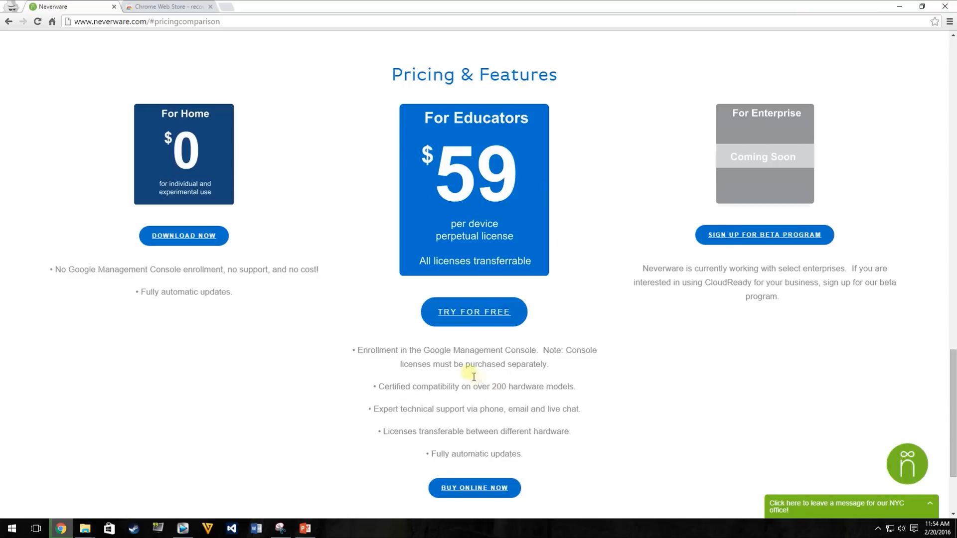
mouse_move(559, 419)
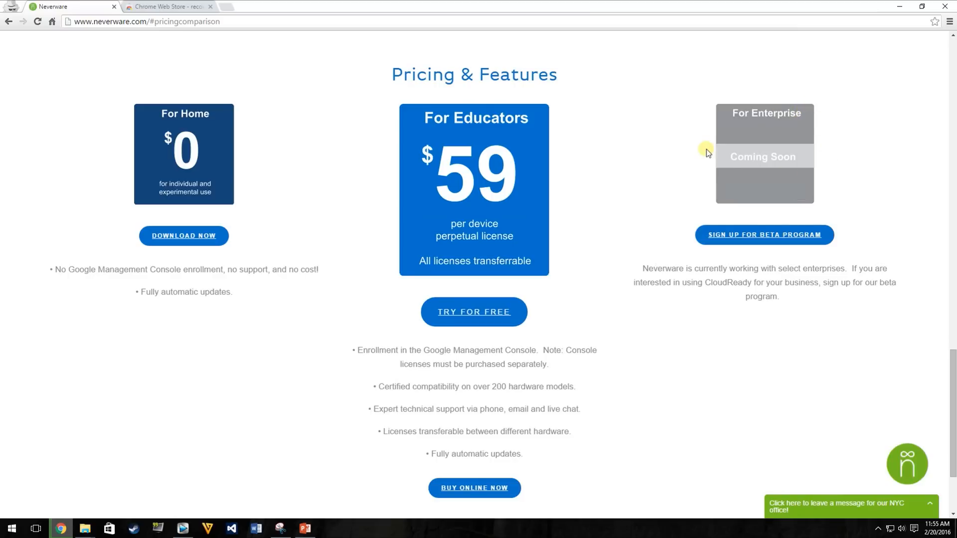
mouse_move(690, 162)
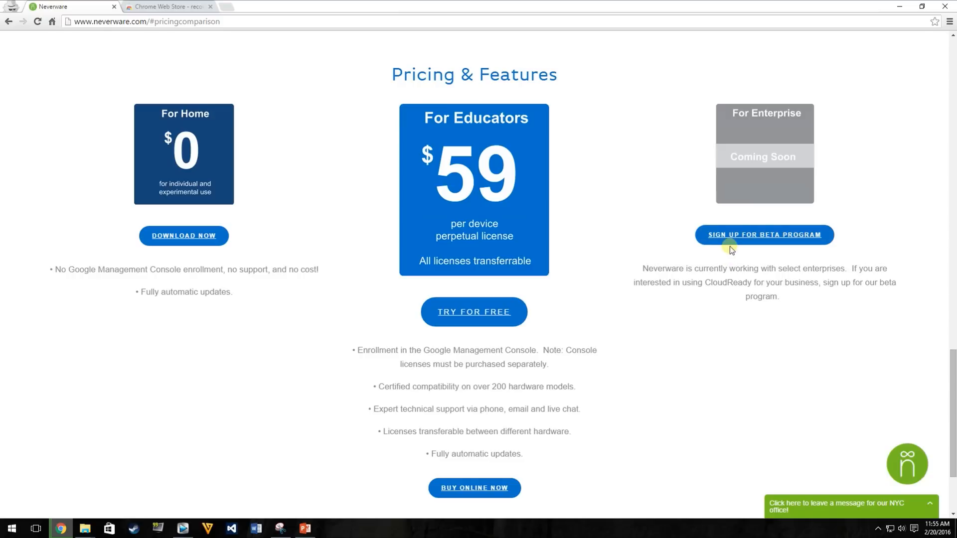
mouse_move(217, 181)
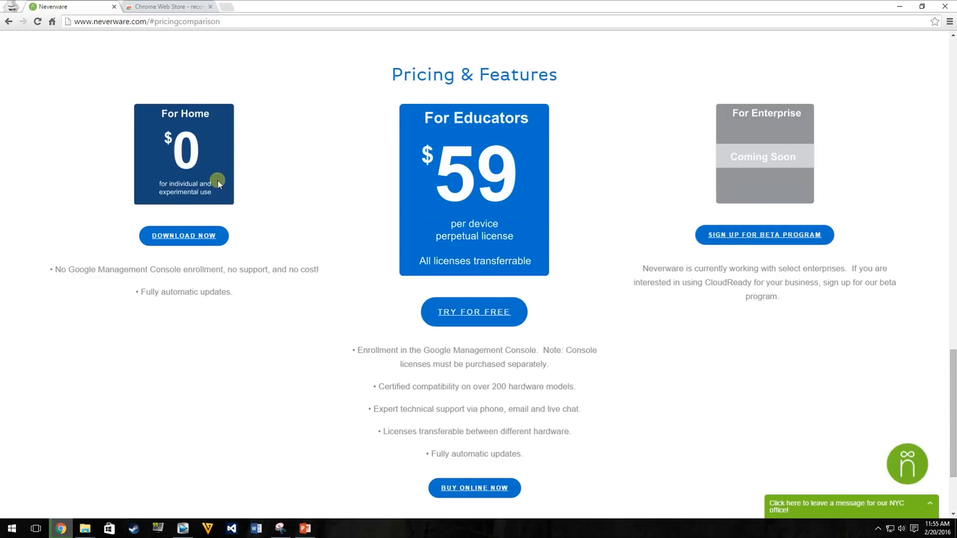
mouse_move(209, 225)
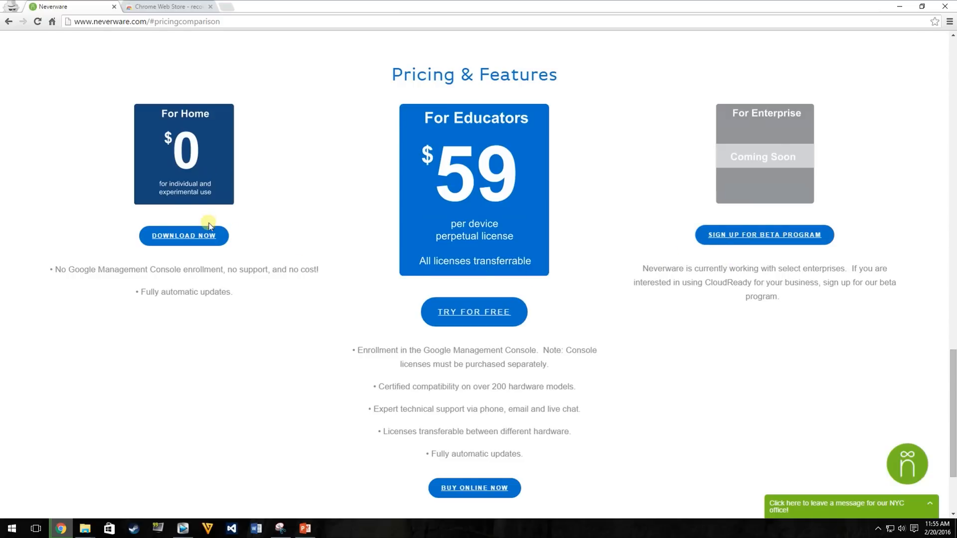
mouse_move(211, 237)
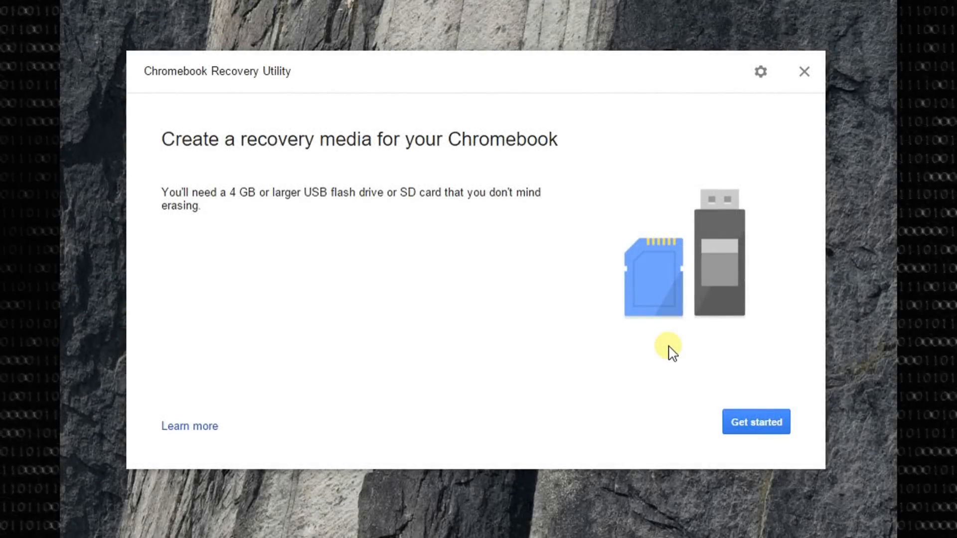
mouse_move(504, 311)
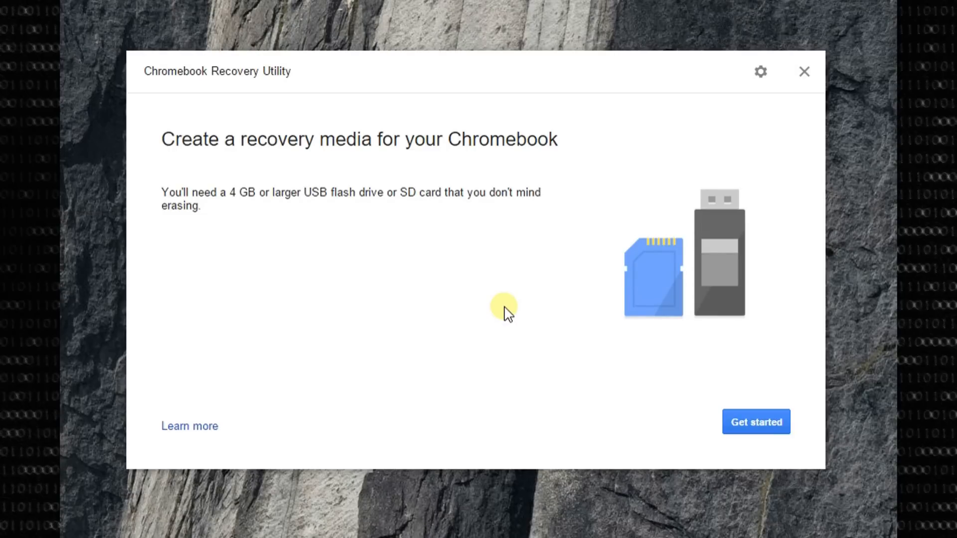
mouse_move(745, 165)
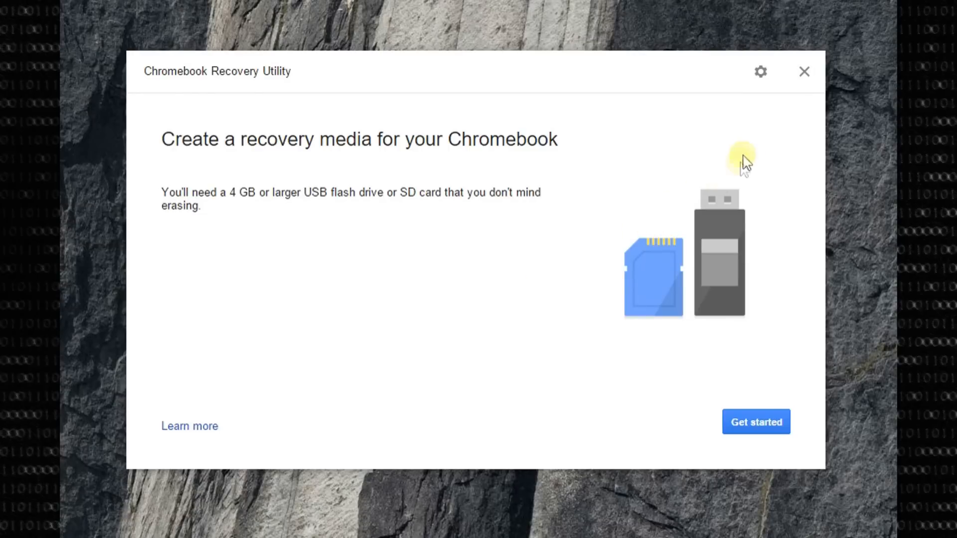
Choose 'Use local image' from the gear menu to load cloudready-free-45.3.39.bin.zip
click(759, 72)
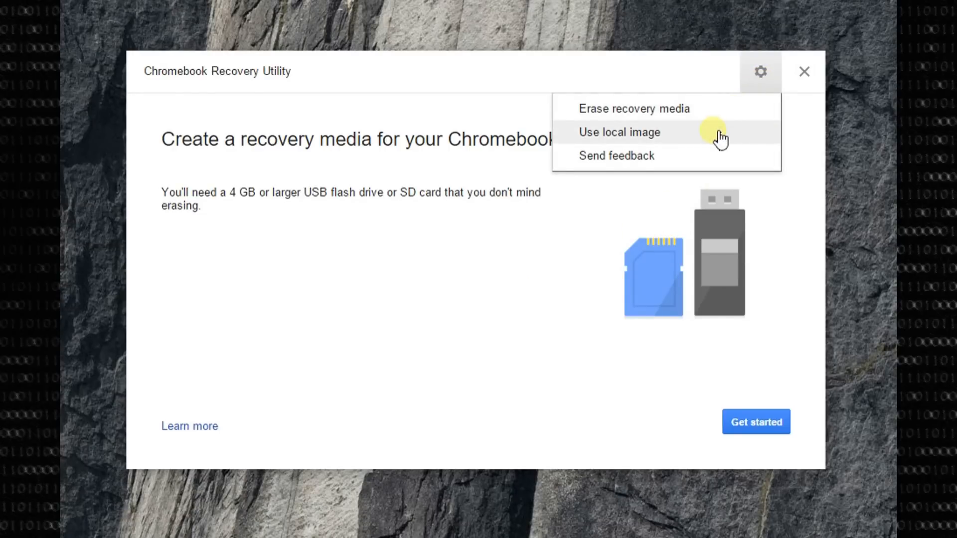
click(619, 132)
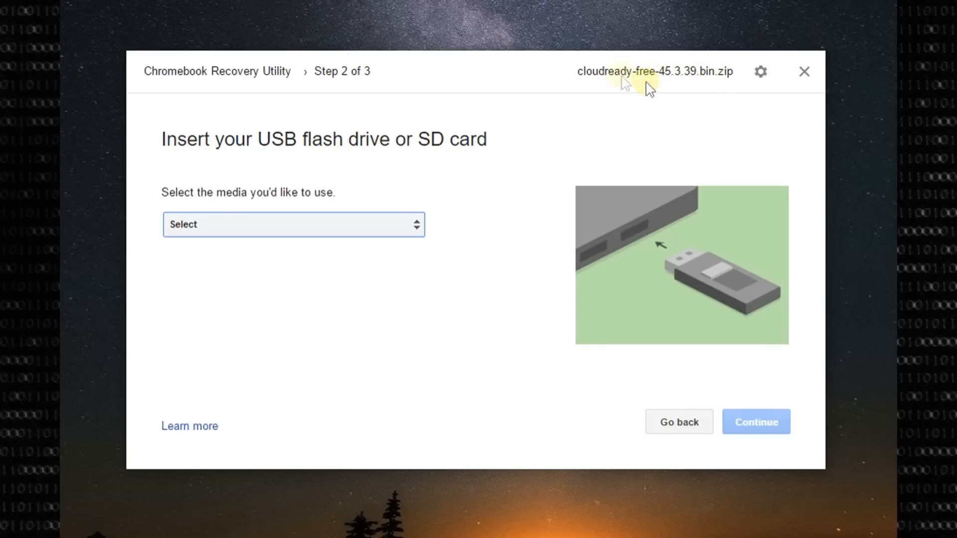
mouse_move(660, 97)
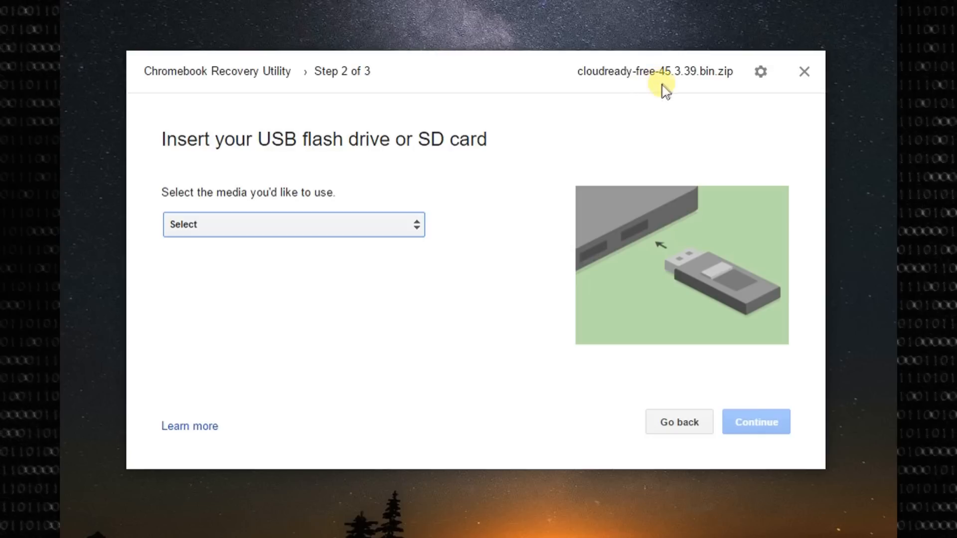
mouse_move(623, 97)
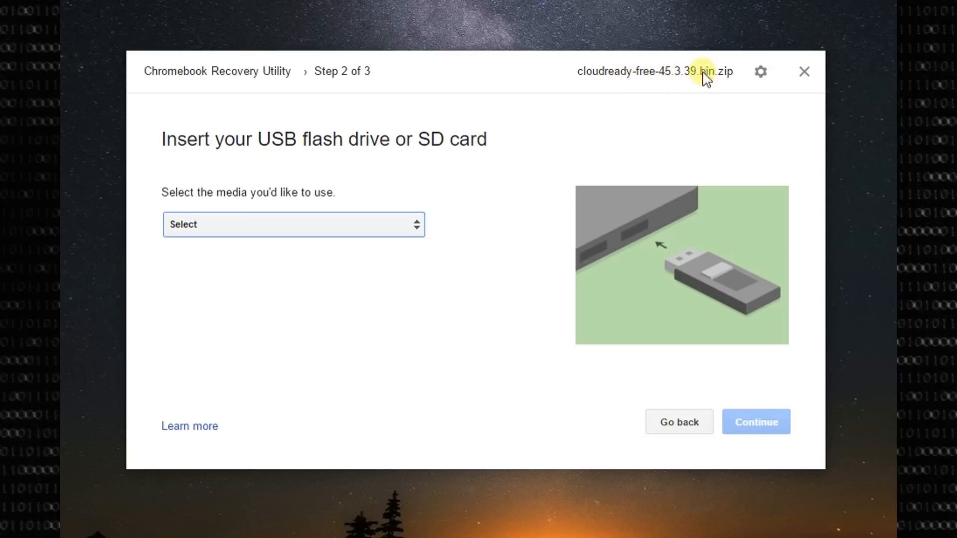
Select the SanDisk Ultra 29.0 GB drive as the target recovery media
click(293, 226)
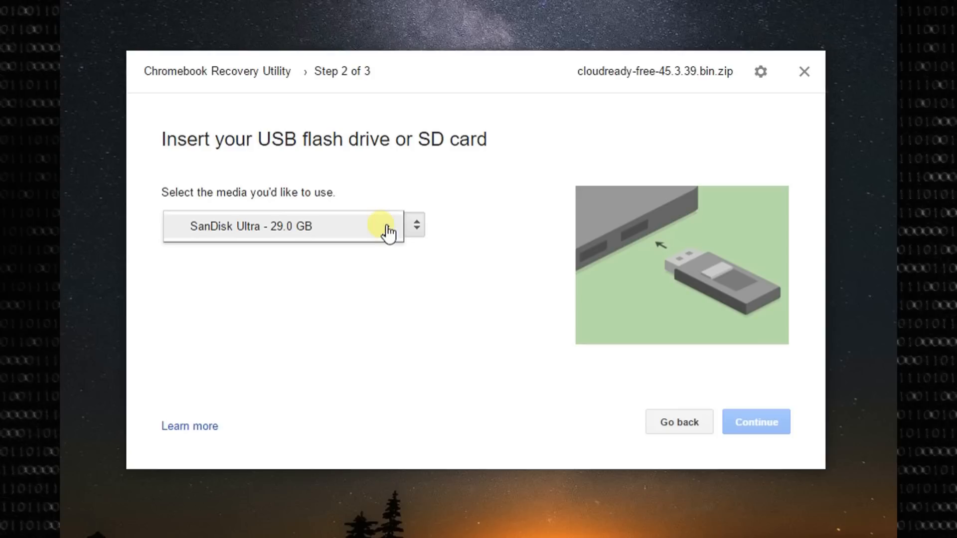
mouse_move(336, 230)
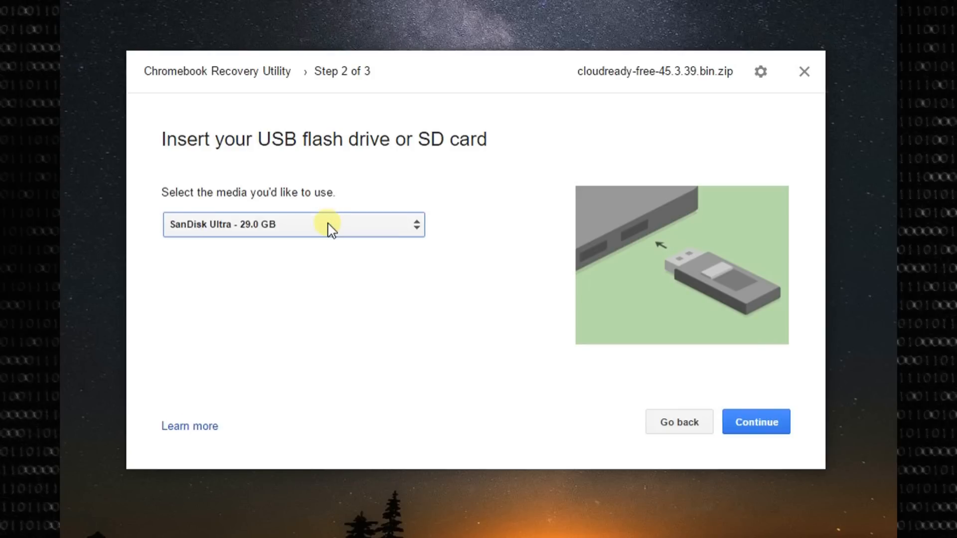
click(755, 422)
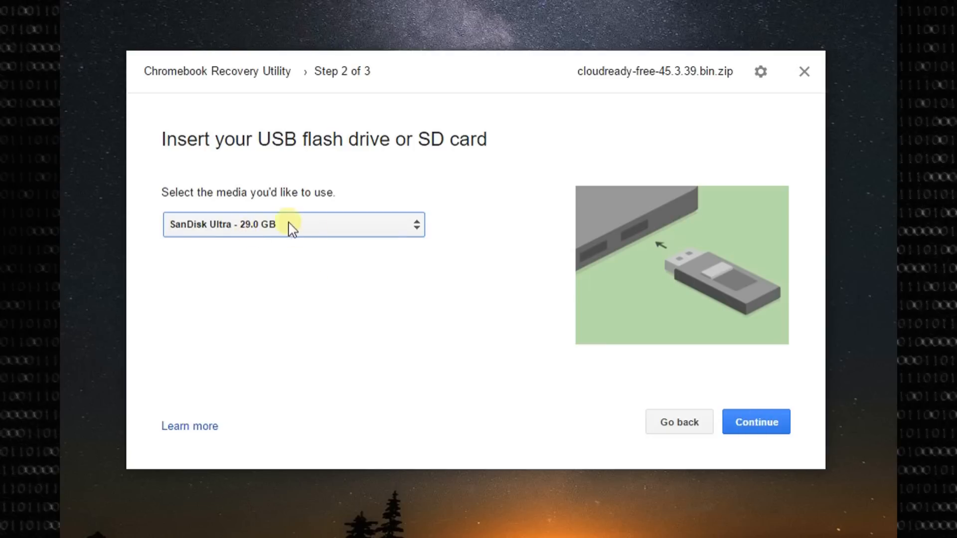
mouse_move(369, 251)
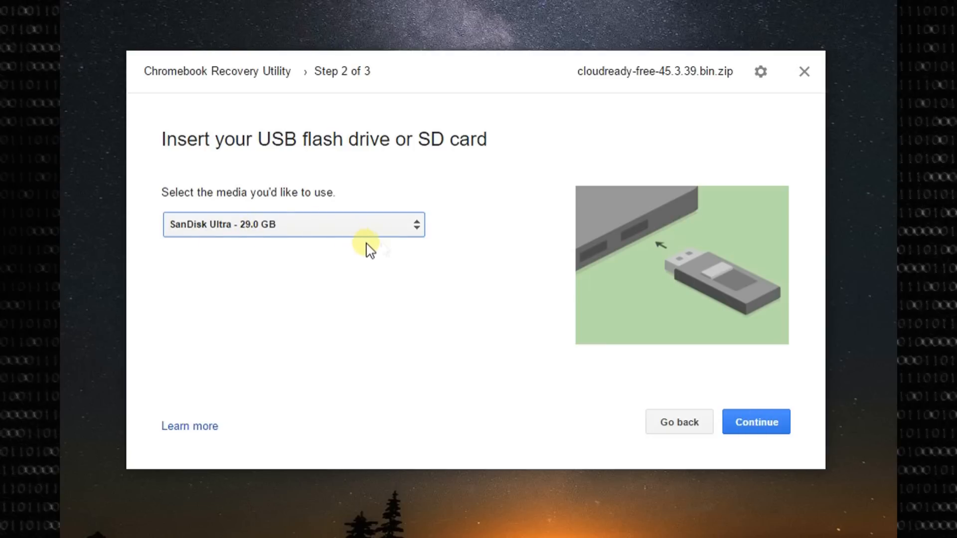
mouse_move(535, 333)
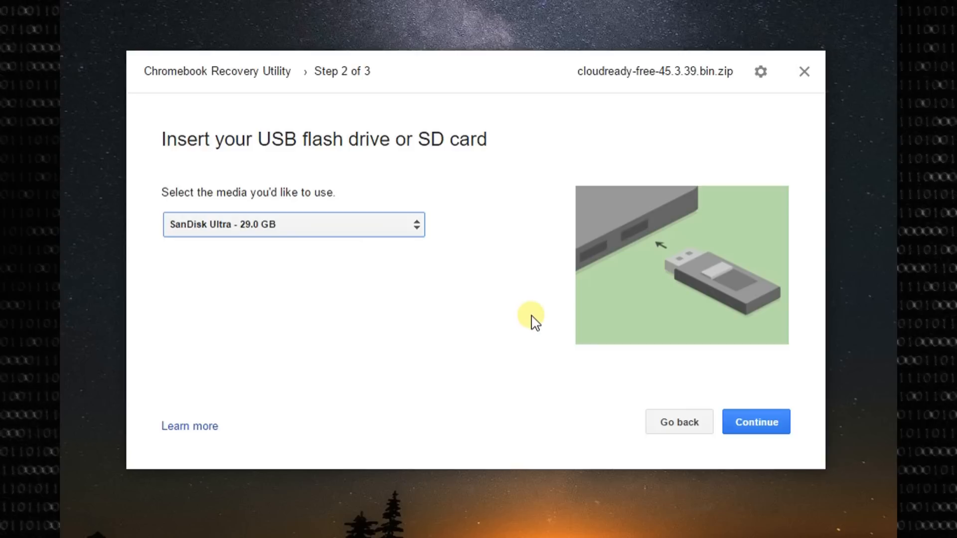
mouse_move(547, 327)
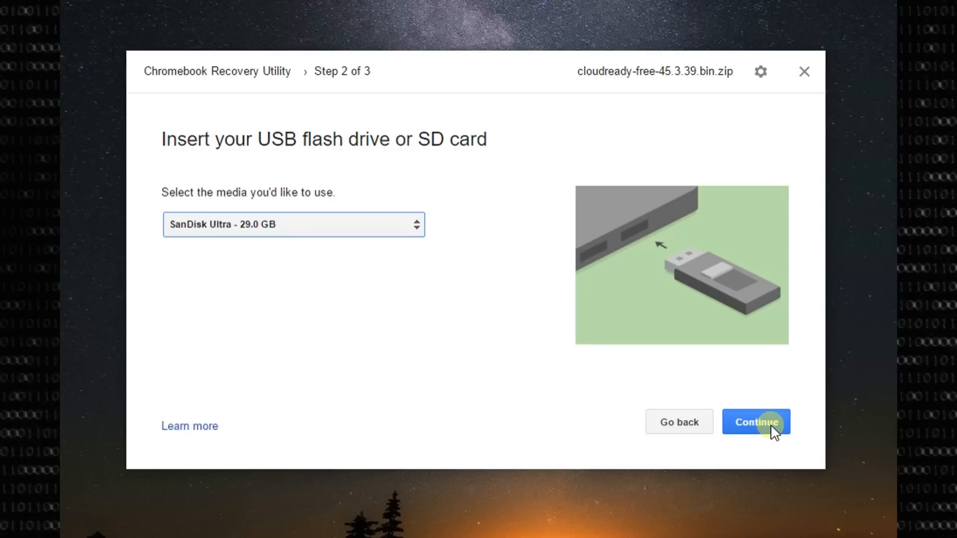
Continue and start 'Create now' to write the CloudReady image onto the SanDisk drive
click(762, 429)
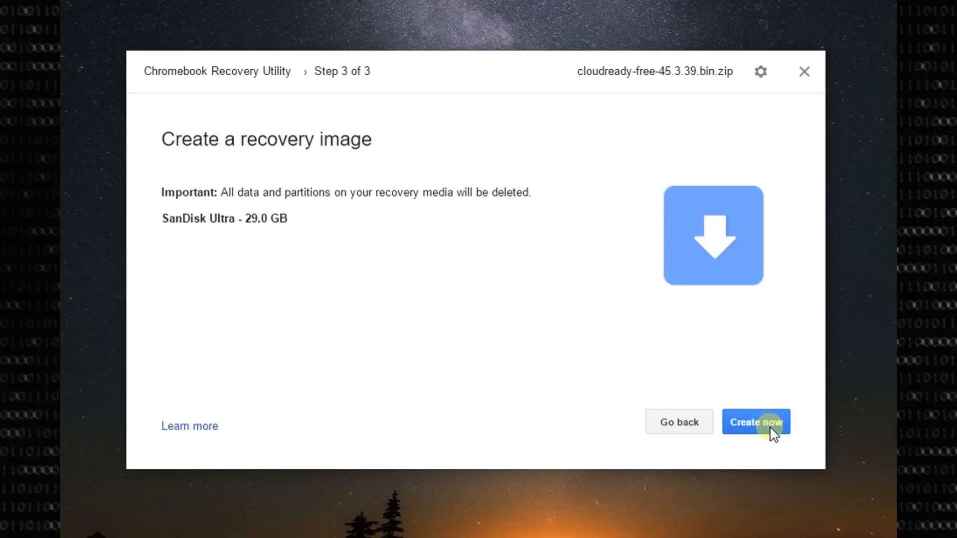
mouse_move(193, 149)
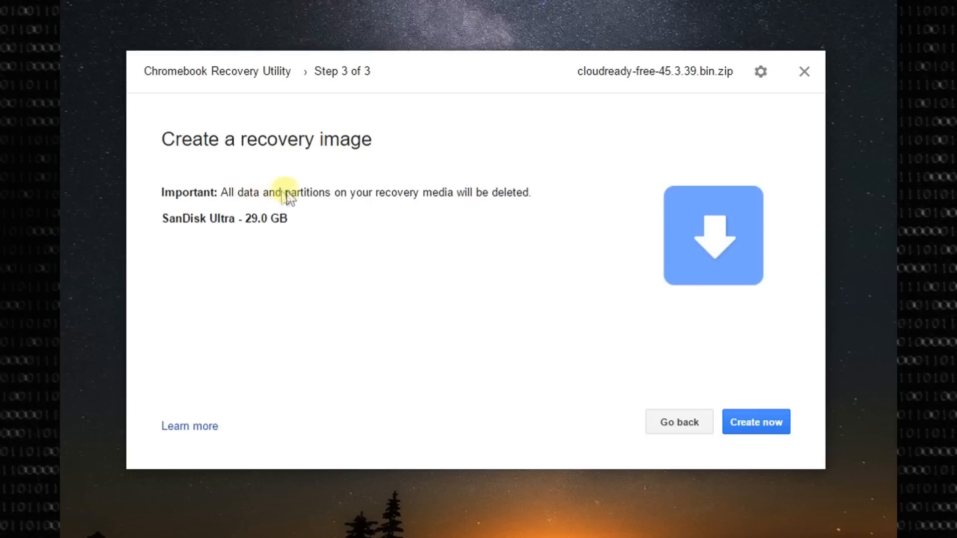
mouse_move(449, 371)
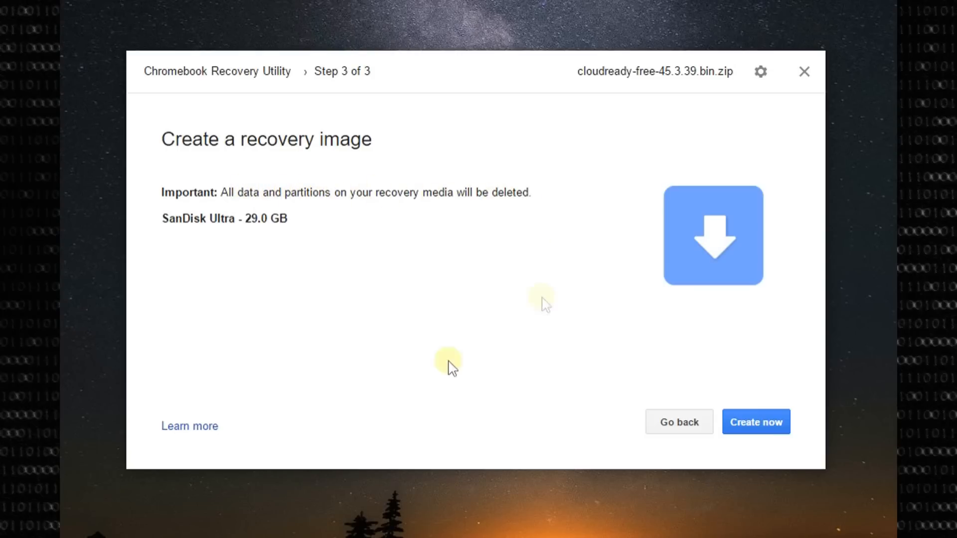
mouse_move(671, 329)
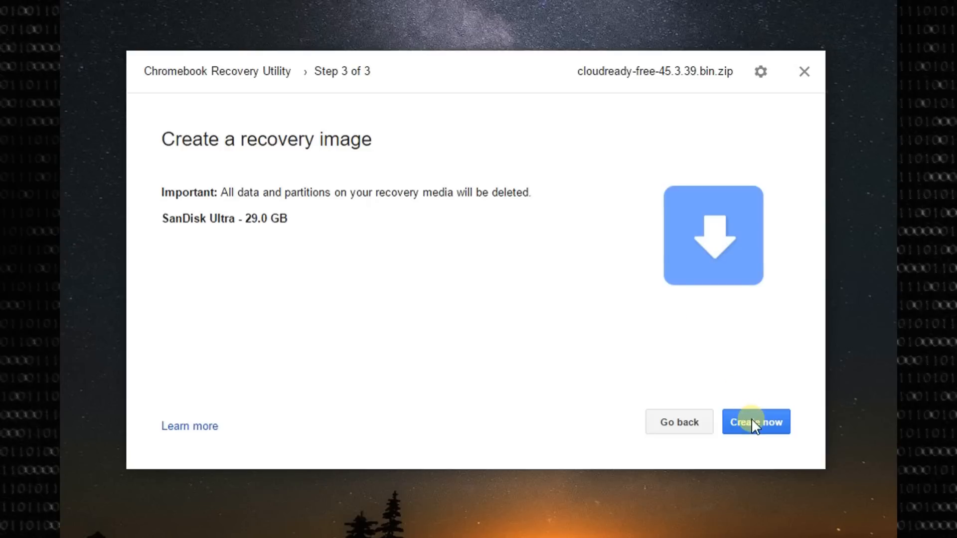
click(756, 422)
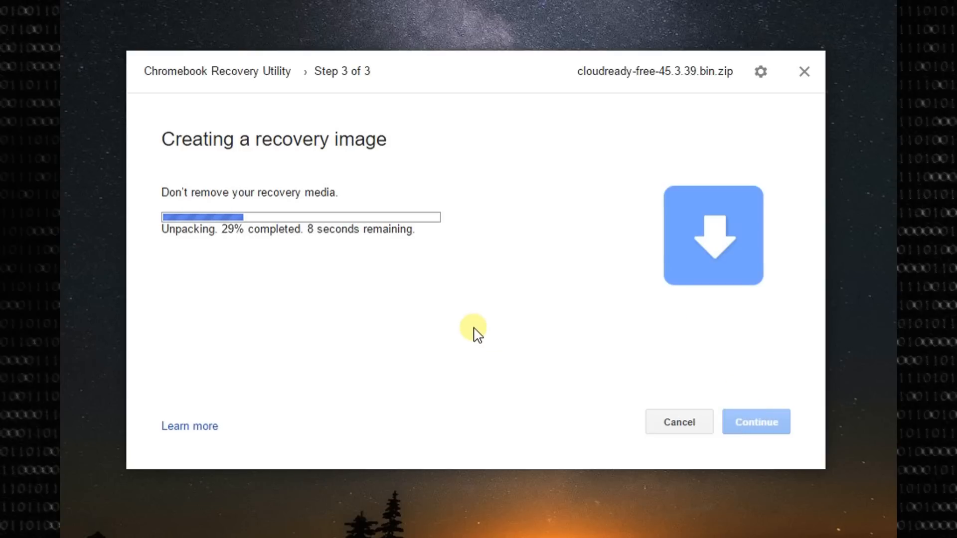
mouse_move(295, 270)
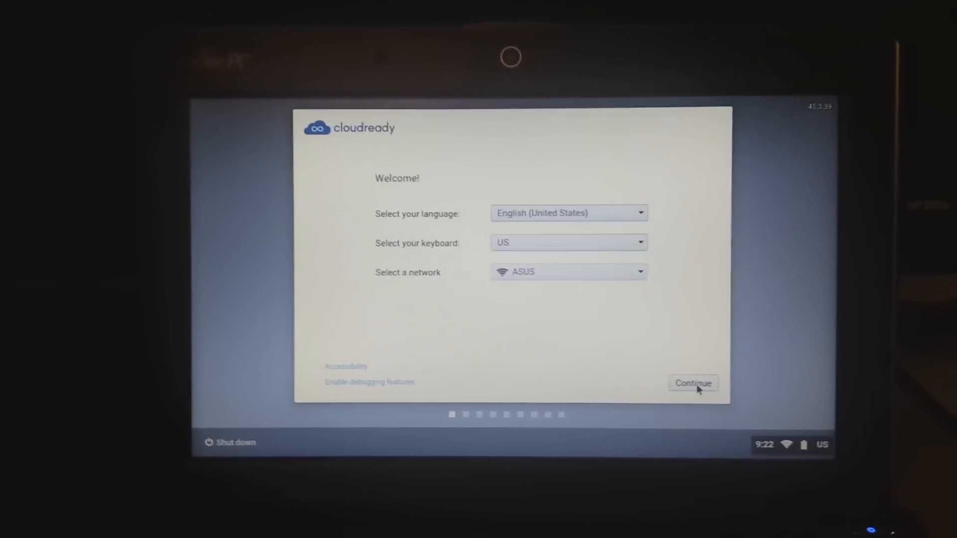
Continue past the welcome screen keeping English (United States), US keyboard and ASUS network
click(693, 383)
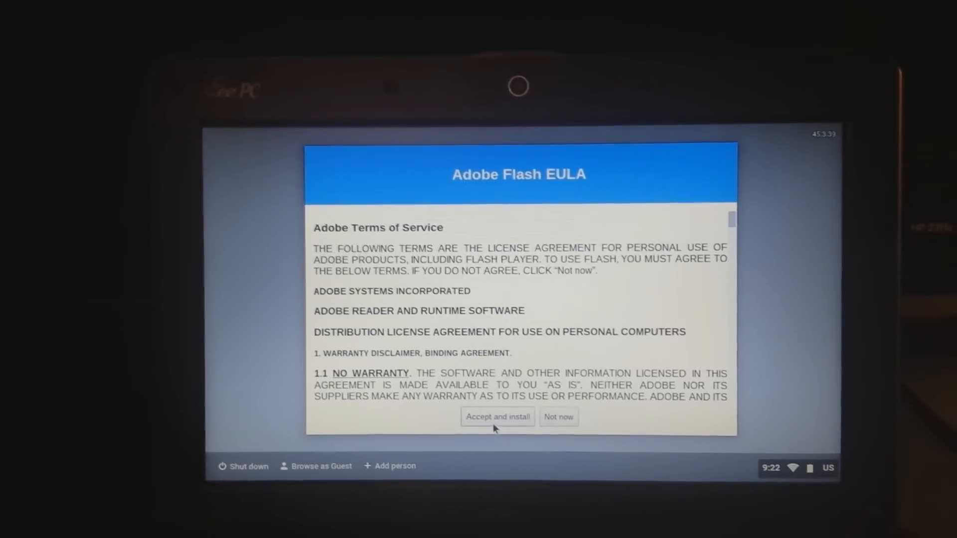
Accept and install the Adobe Flash EULA to move toward a guest session
click(498, 417)
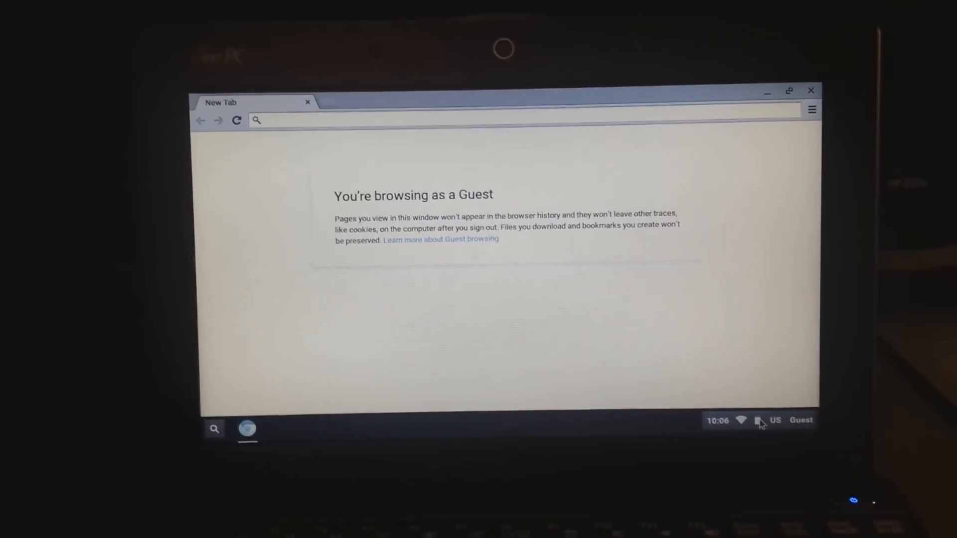
Launch 'Install CloudReady...' from the system tray and proceed past the backup warning
click(761, 421)
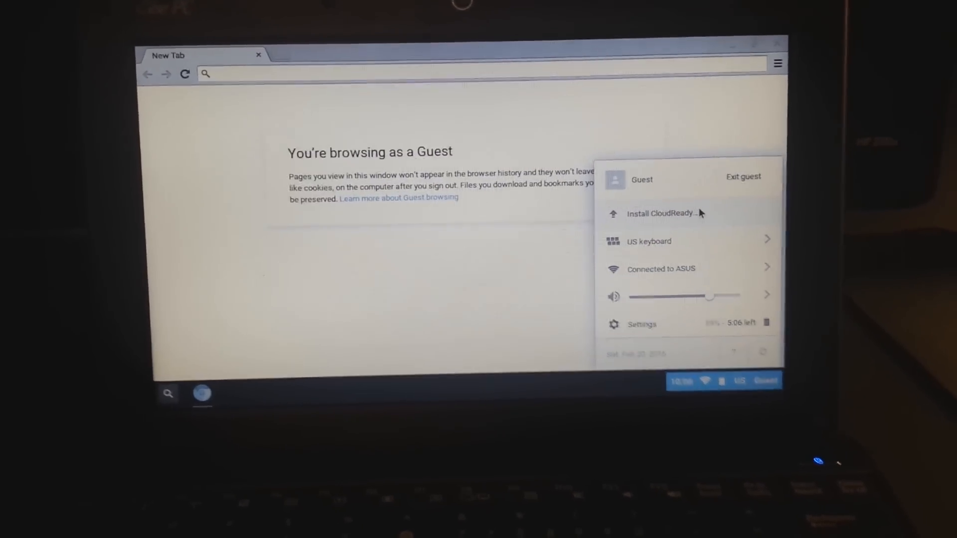
click(660, 213)
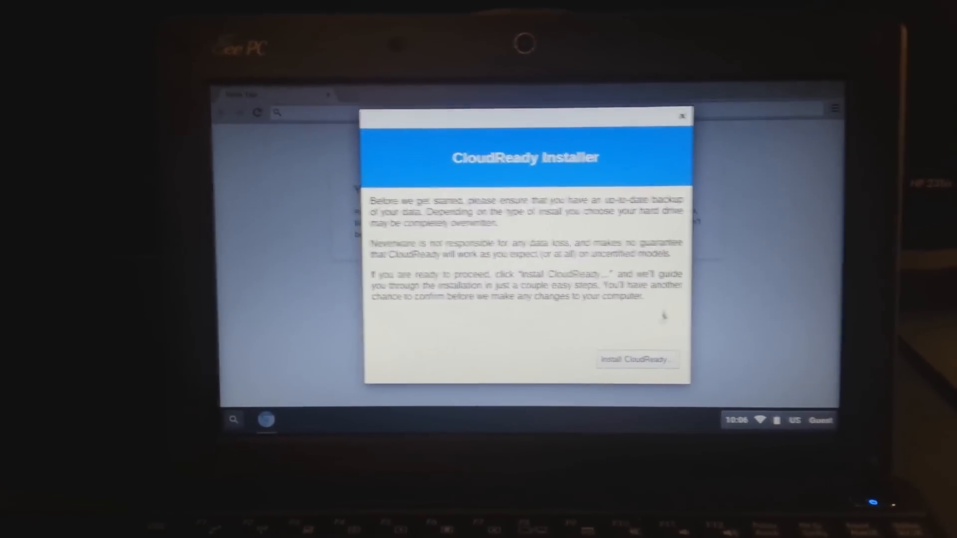
click(638, 360)
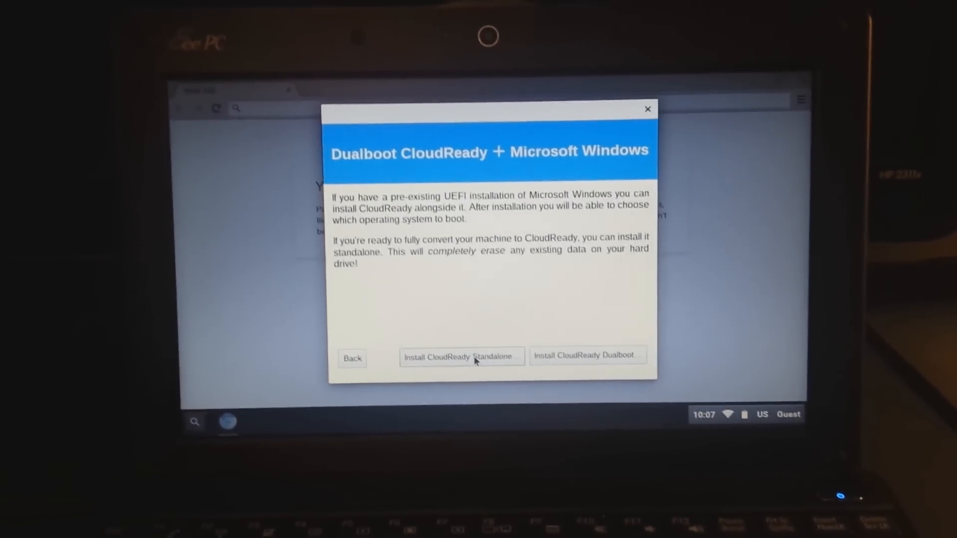
Choose Standalone and 'Erase Hard Drive & Install CloudReady' to begin installing
click(463, 357)
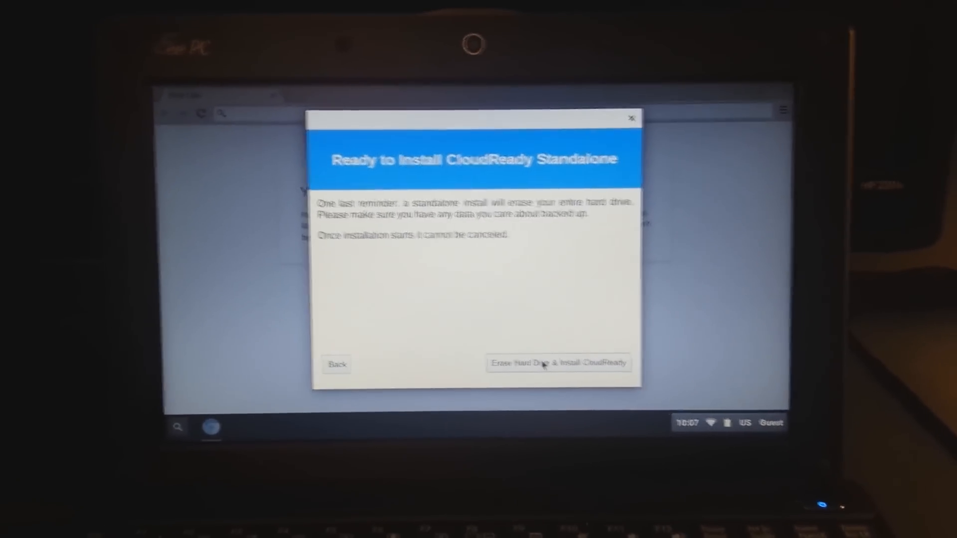
click(558, 363)
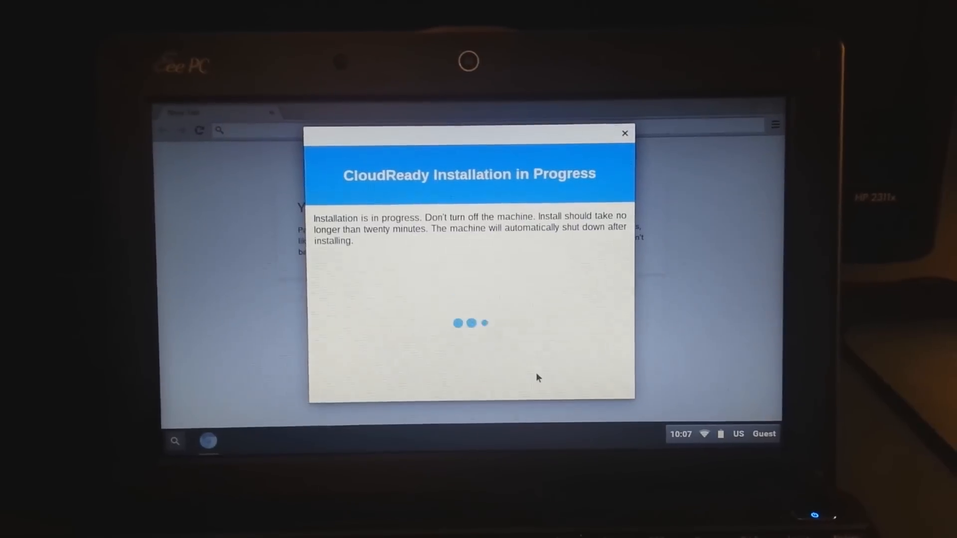